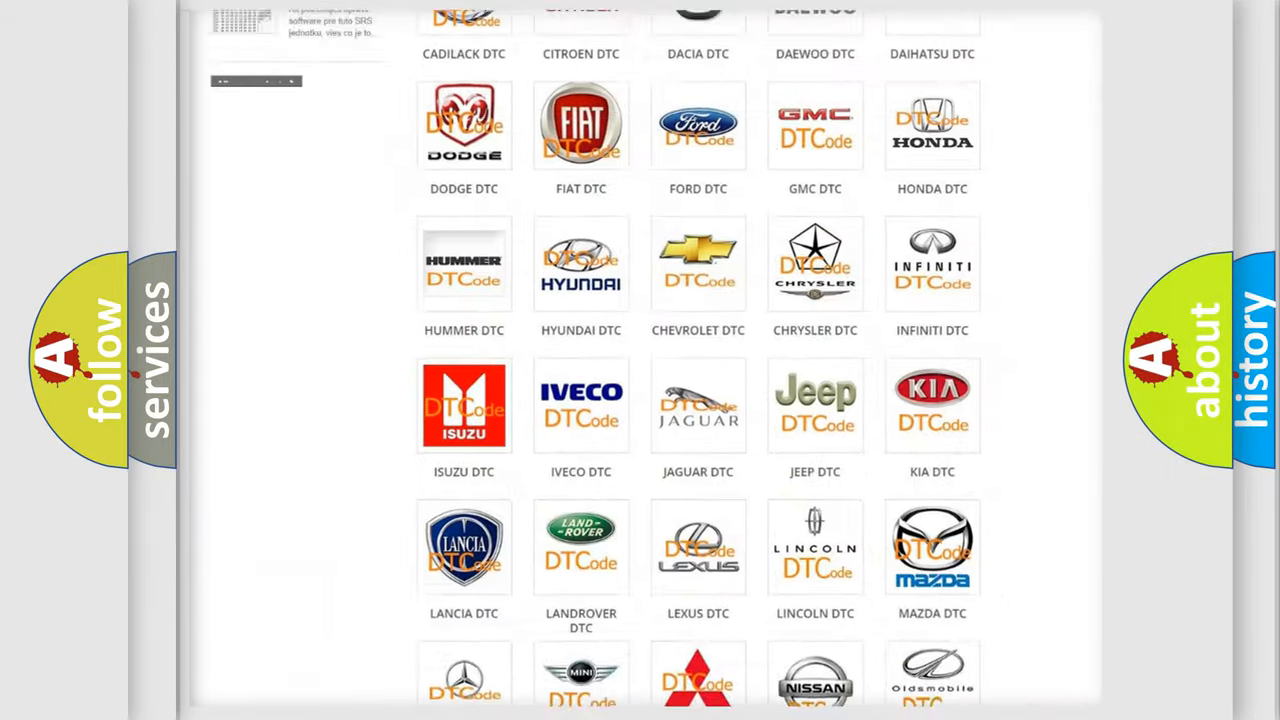
Step: Select the FORD DTC logo and scroll through the grid of Ford airbag fault codes
{"action": "scroll", "scroll_direction": "up", "scroll_amount": 3}
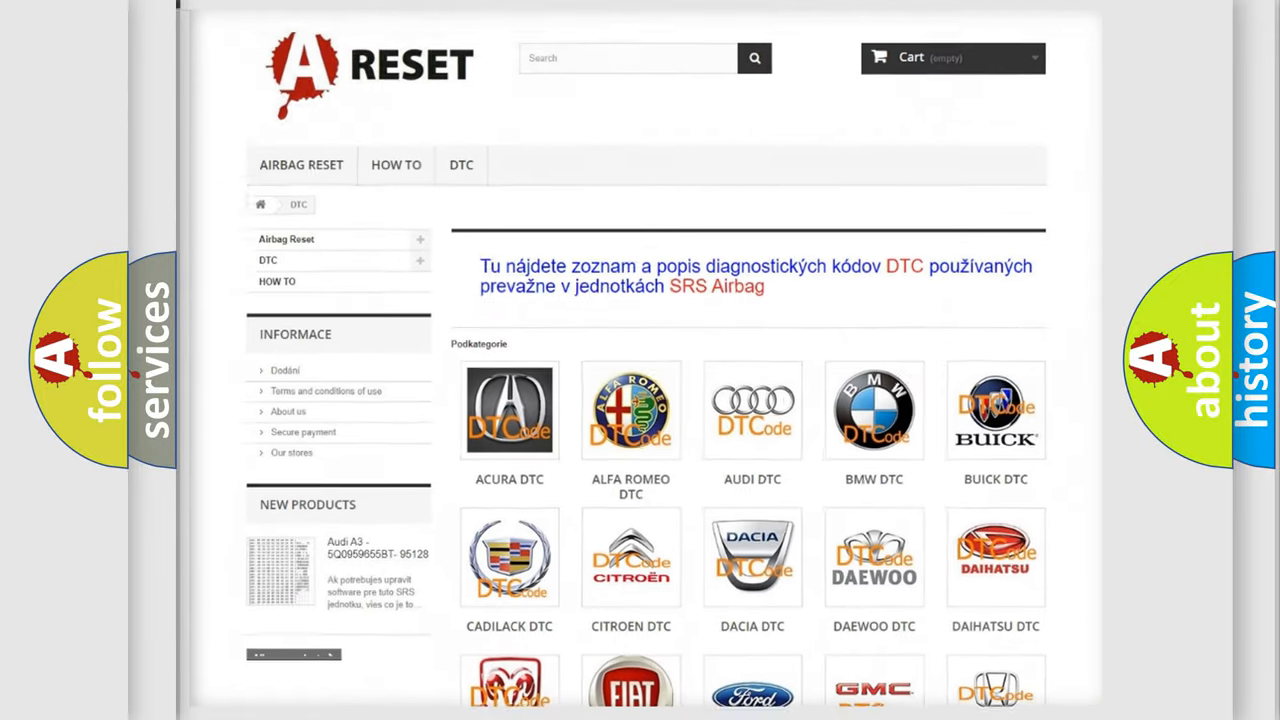
{"action": "scroll", "scroll_direction": "down", "scroll_amount": 3}
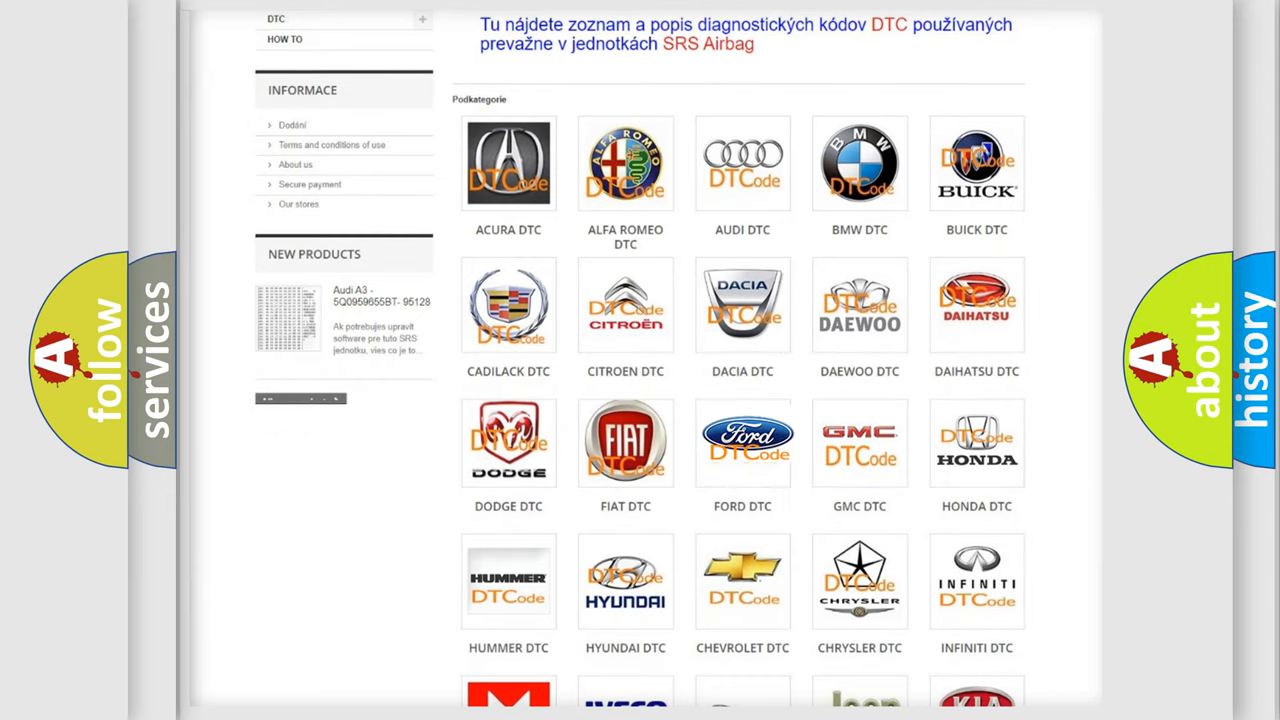
{"action": "left_click", "coordinate": [742, 442]}
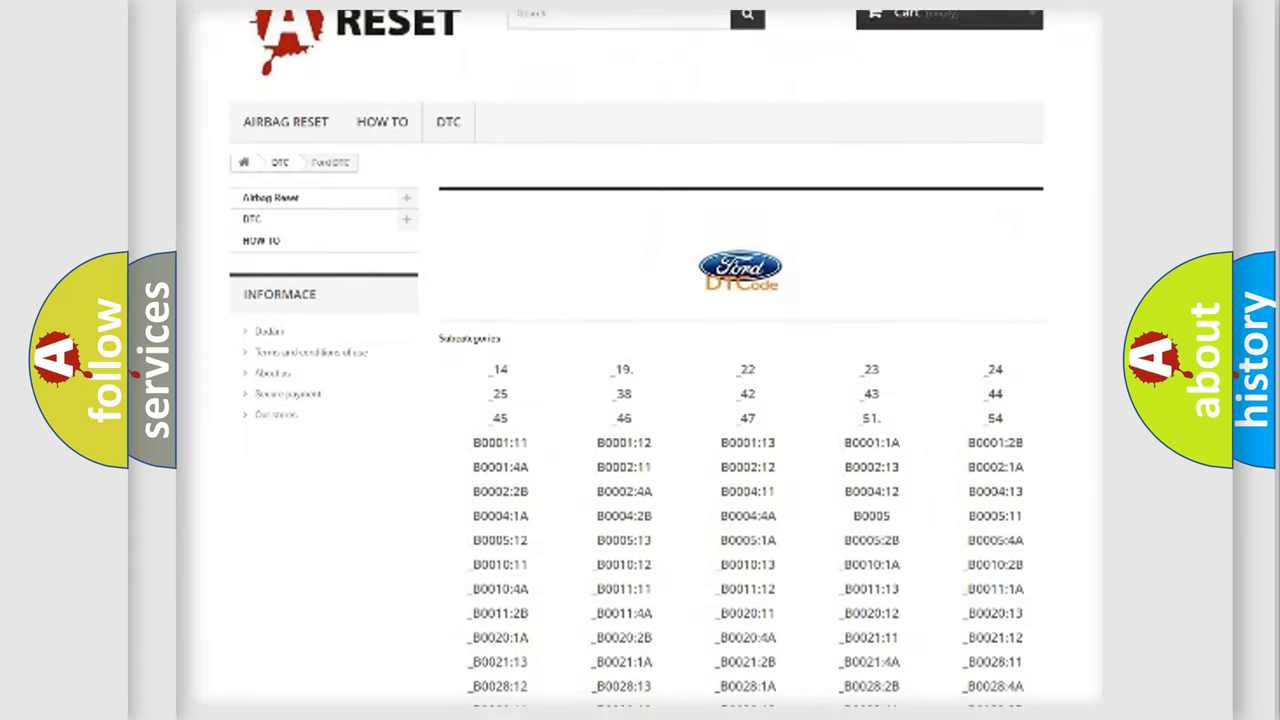
{"action": "scroll", "scroll_direction": "down", "scroll_amount": 3}
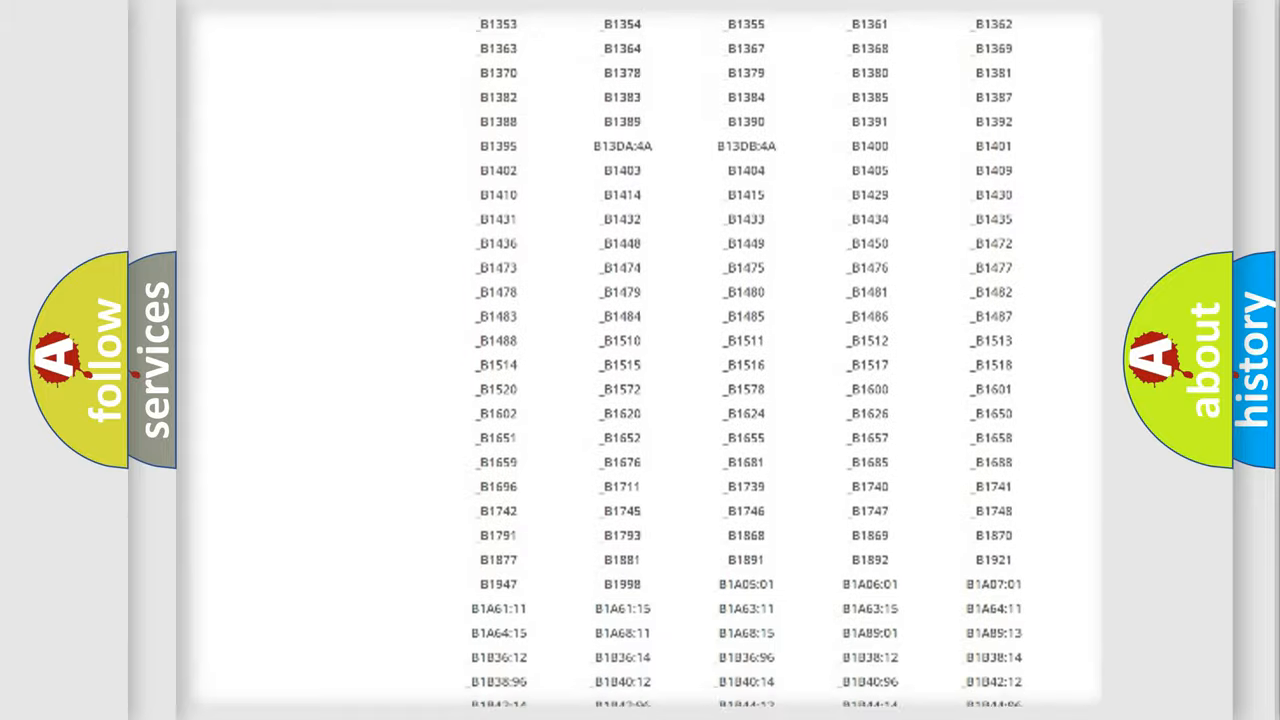
{"action": "scroll", "scroll_direction": "up", "scroll_amount": 3}
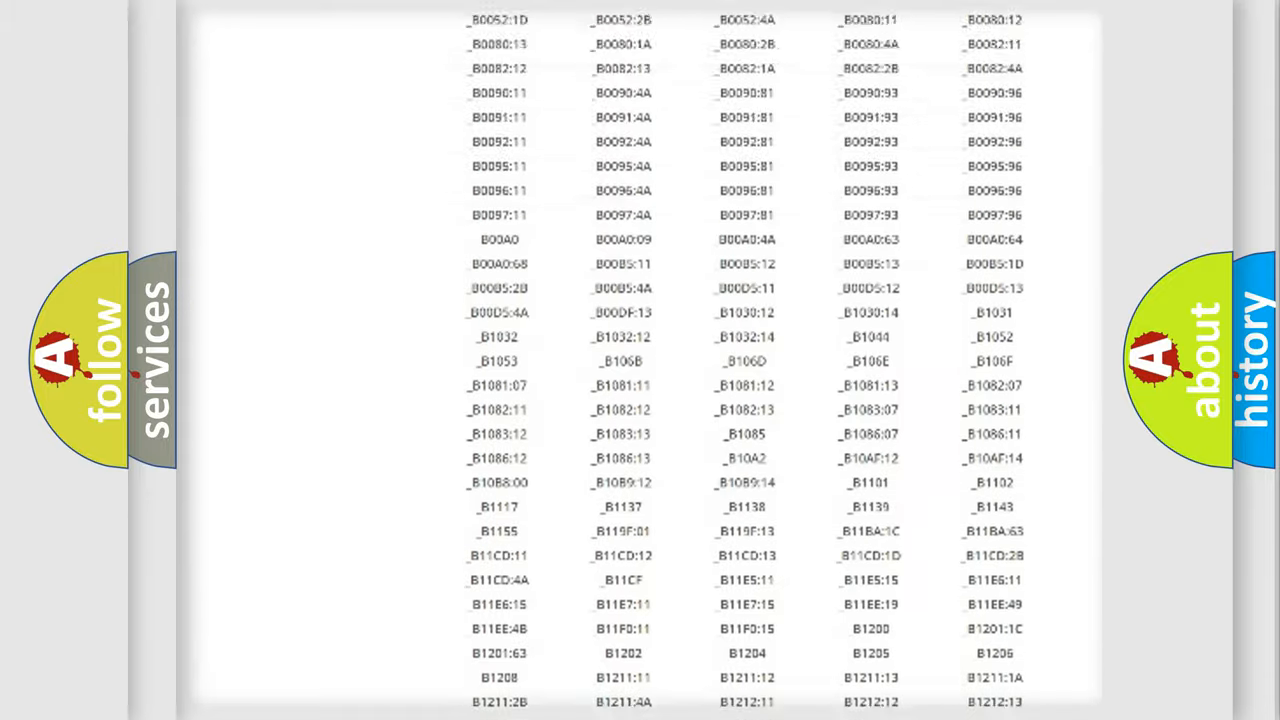
{"action": "scroll", "scroll_direction": "up", "scroll_amount": 3}
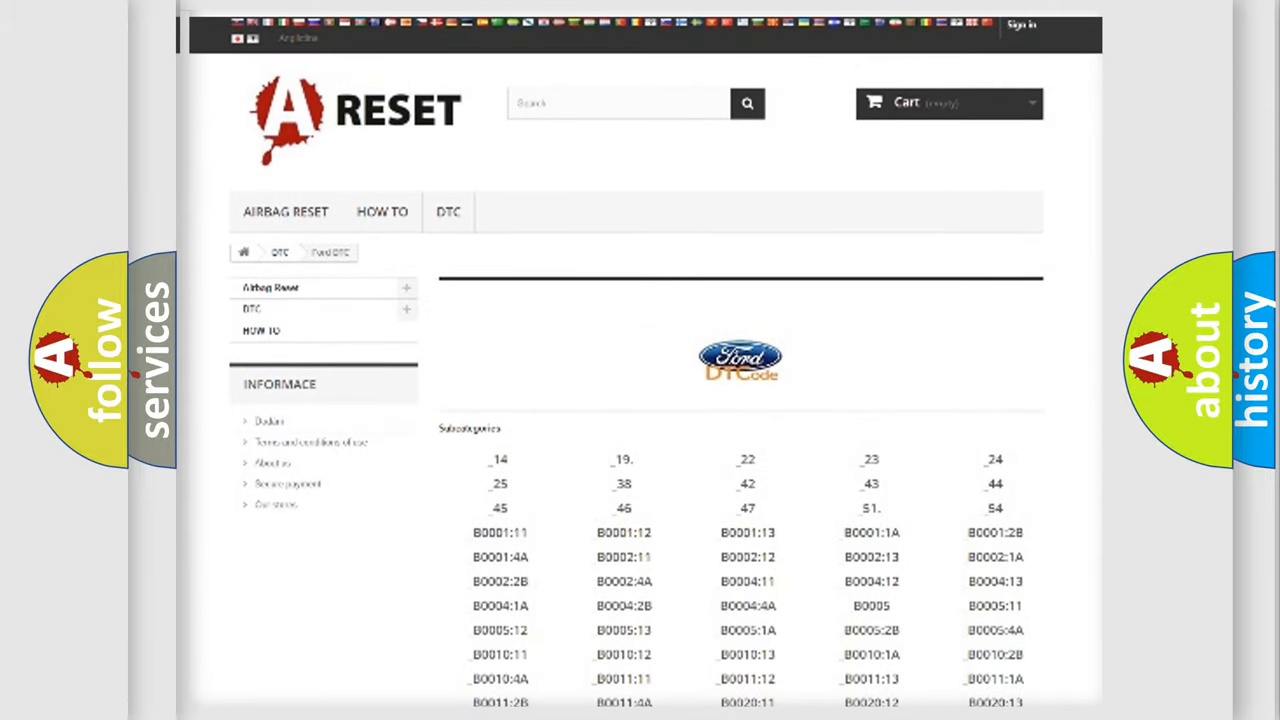